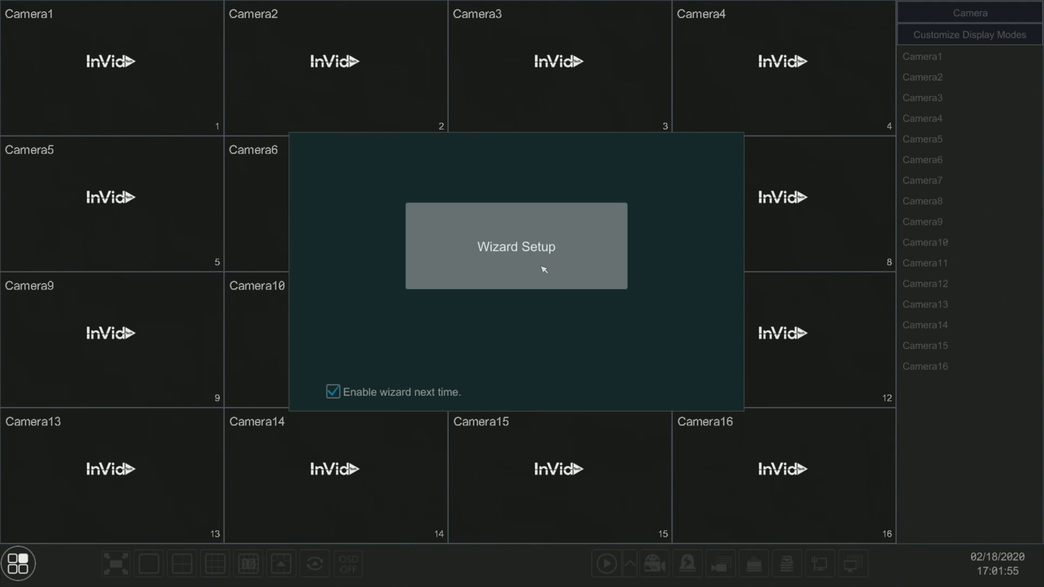
pyautogui.moveTo(532, 254)
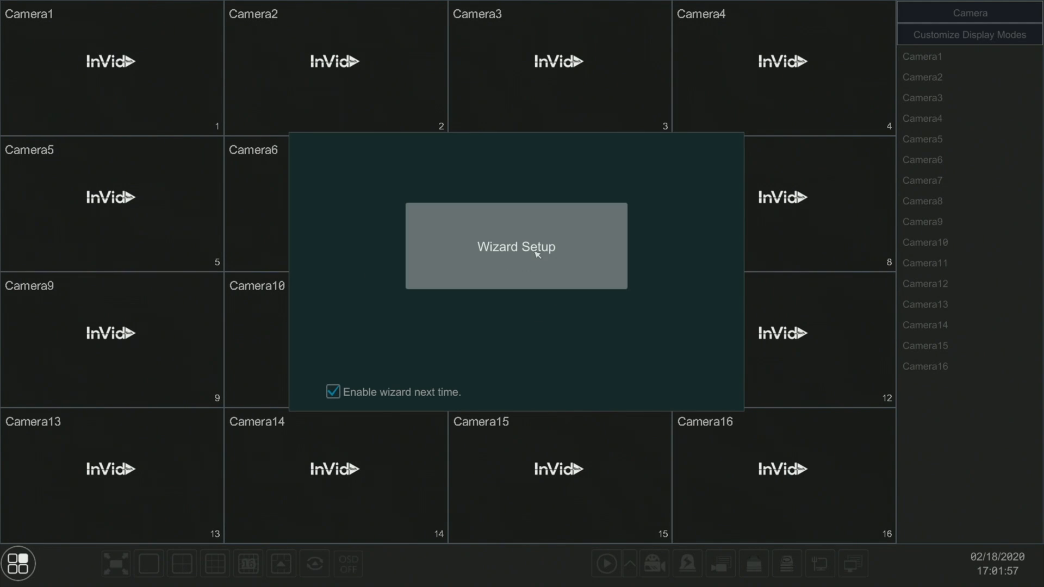
# Run the startup wizard through admin password, time and automatic network settings to the Add Camera step.
pyautogui.click(515, 247)
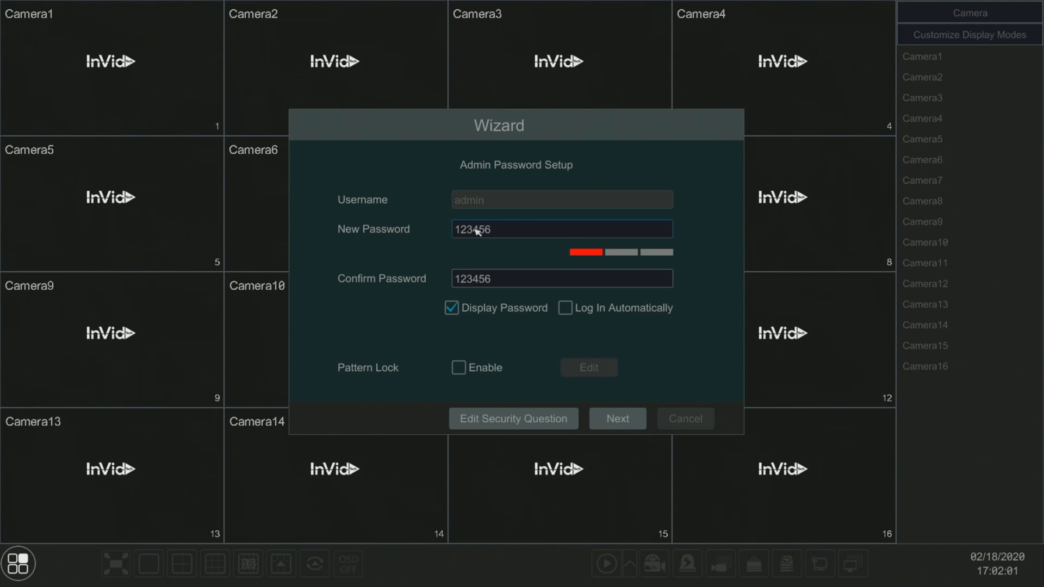
pyautogui.moveTo(449, 256)
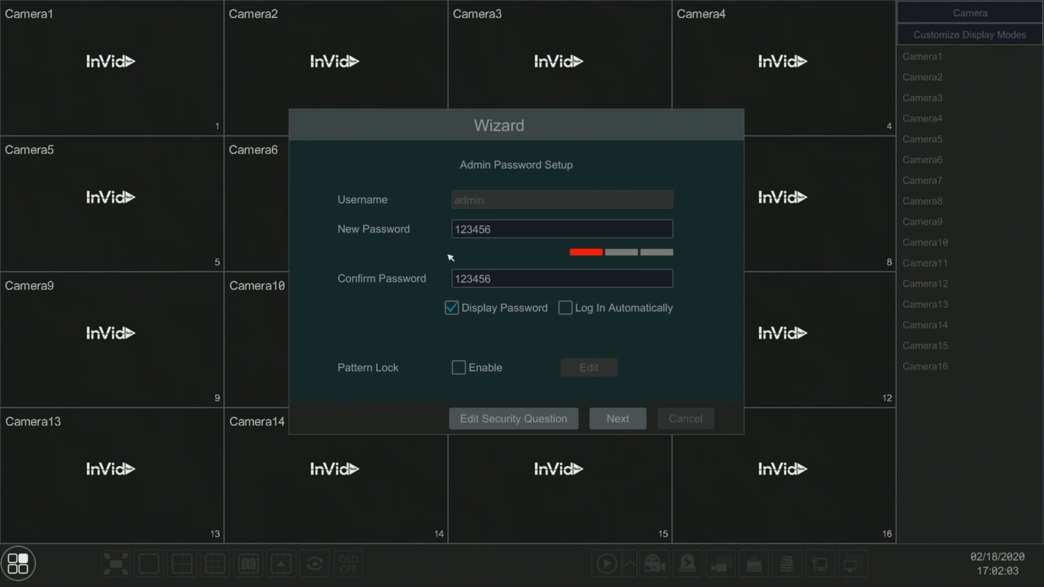
pyautogui.click(617, 417)
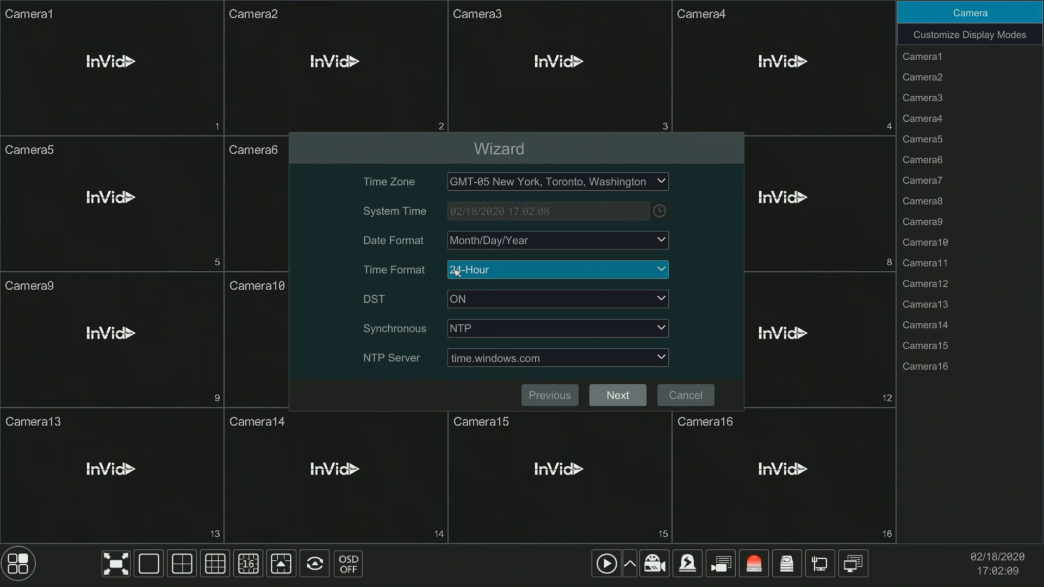
pyautogui.click(617, 395)
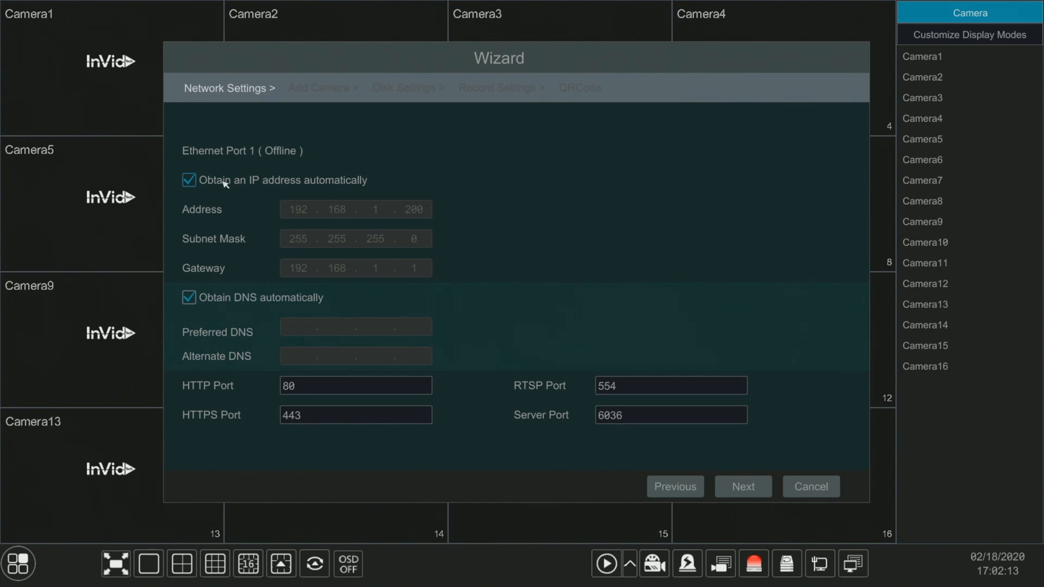
pyautogui.moveTo(317, 179)
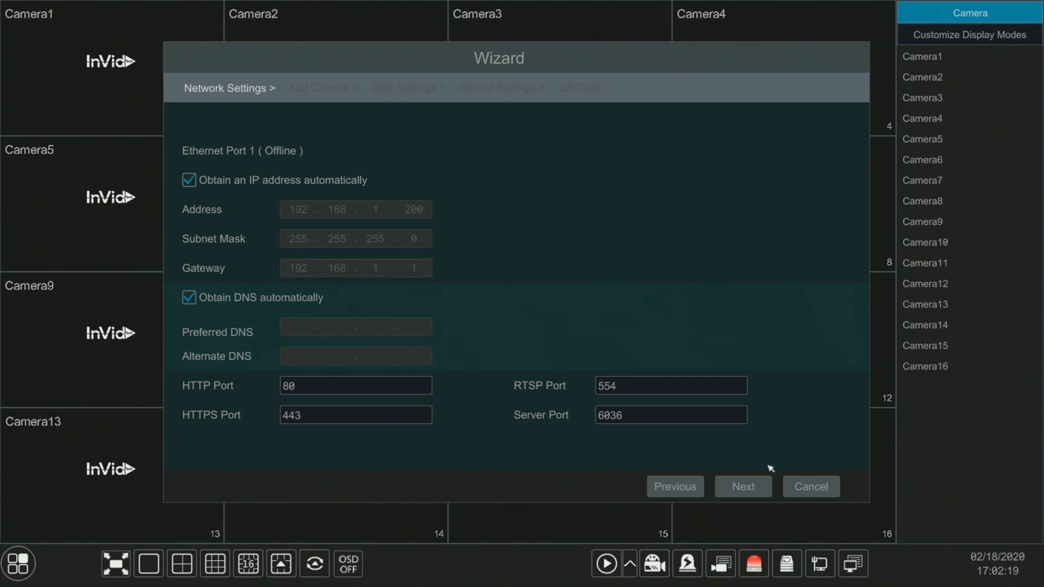
pyautogui.click(743, 486)
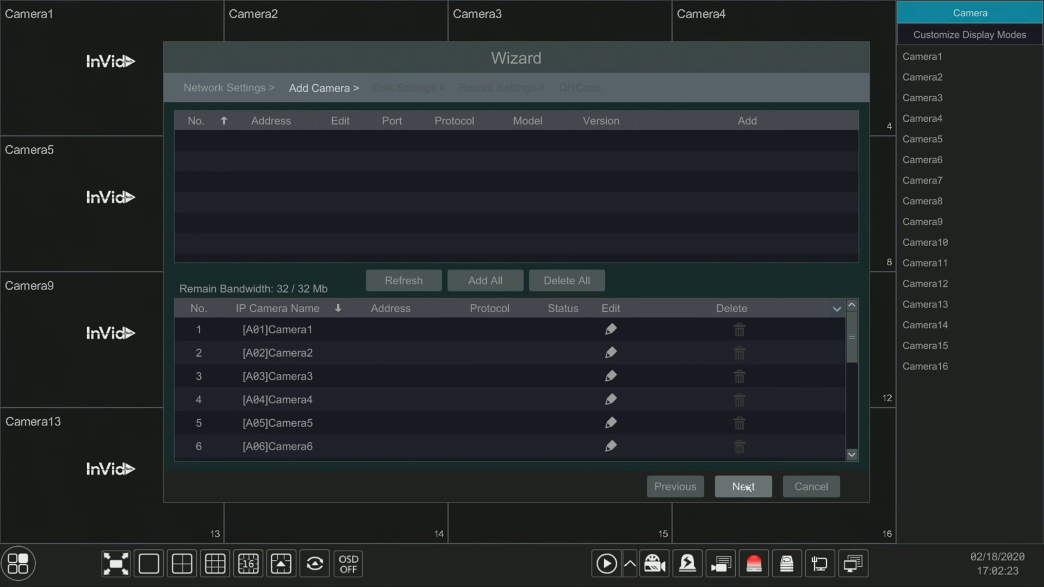
# Pass the camera and disk steps and set record mode to Always(24x7) Record+Motion Record.
pyautogui.click(743, 486)
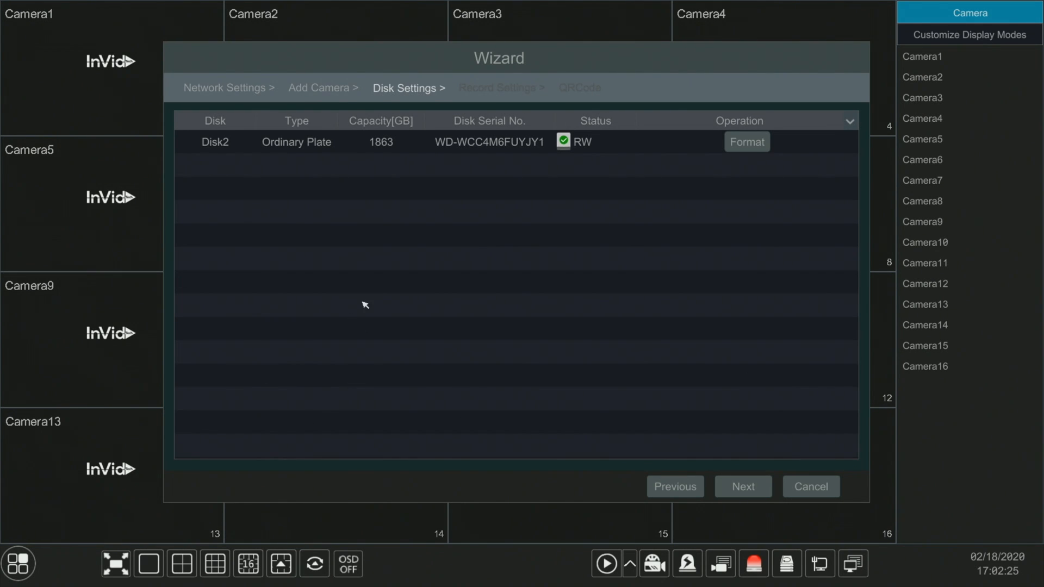
pyautogui.moveTo(210, 150)
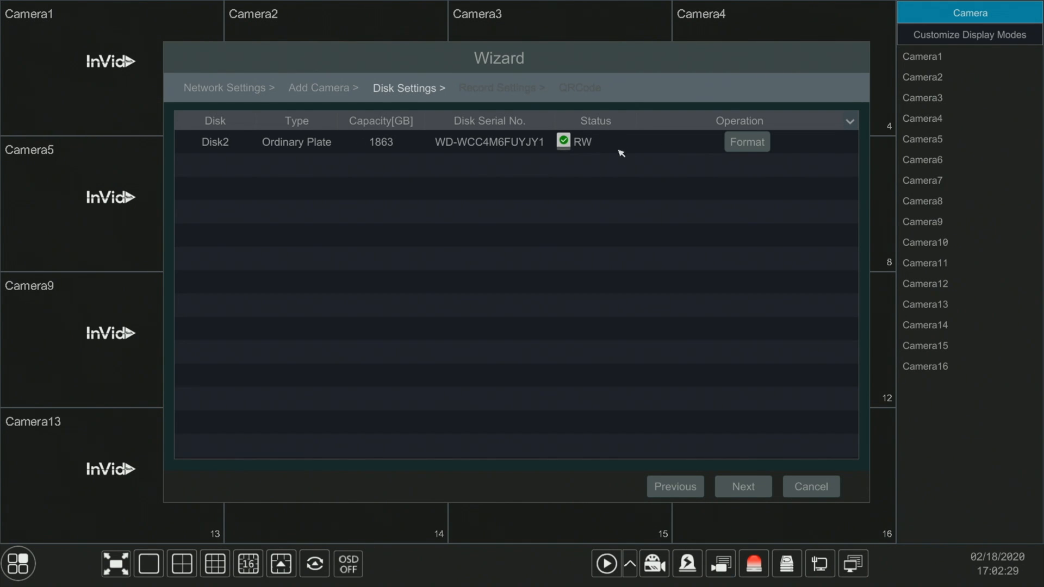
pyautogui.moveTo(629, 129)
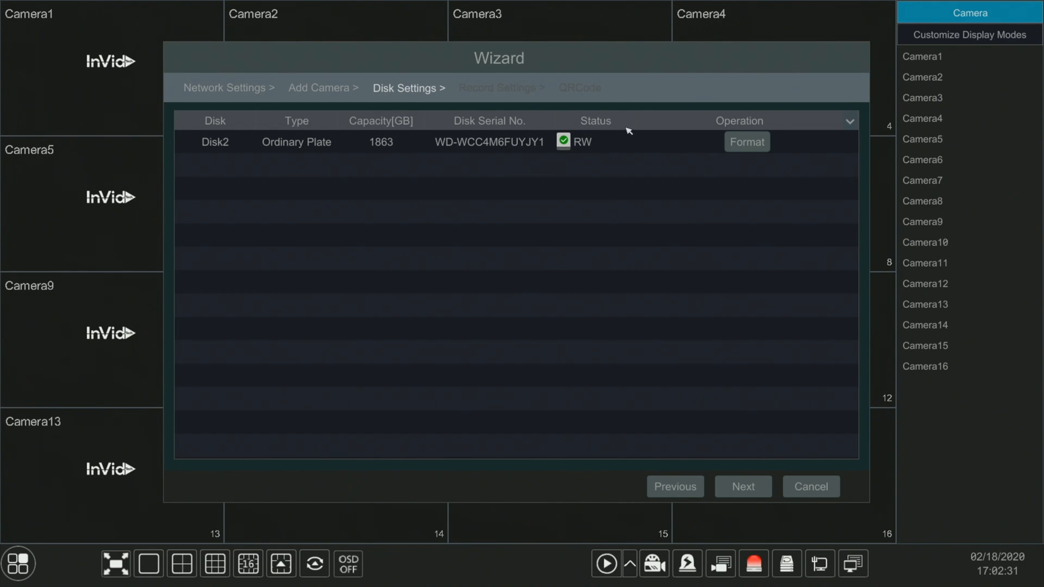
pyautogui.moveTo(609, 291)
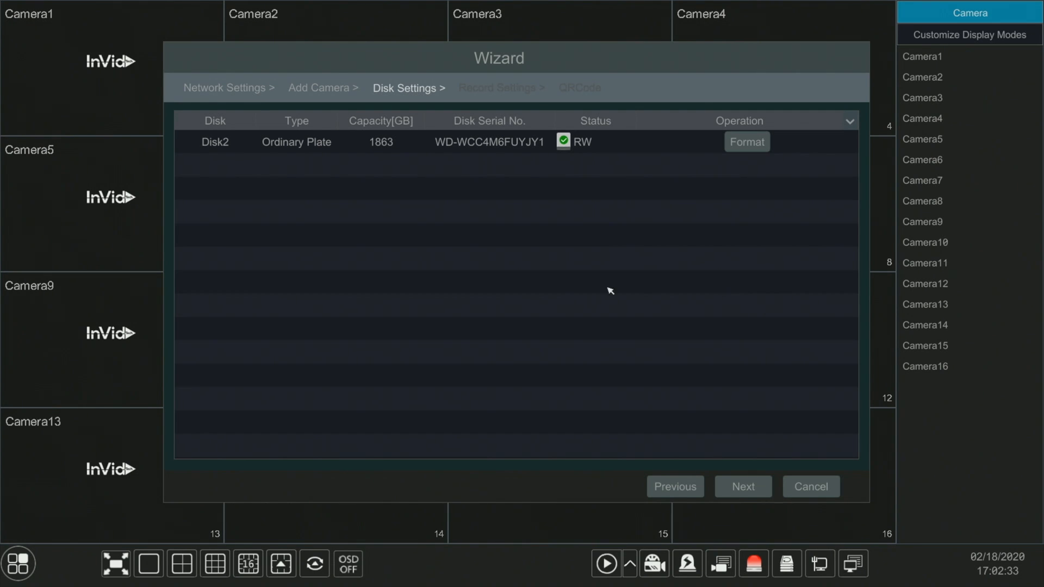
pyautogui.moveTo(735, 486)
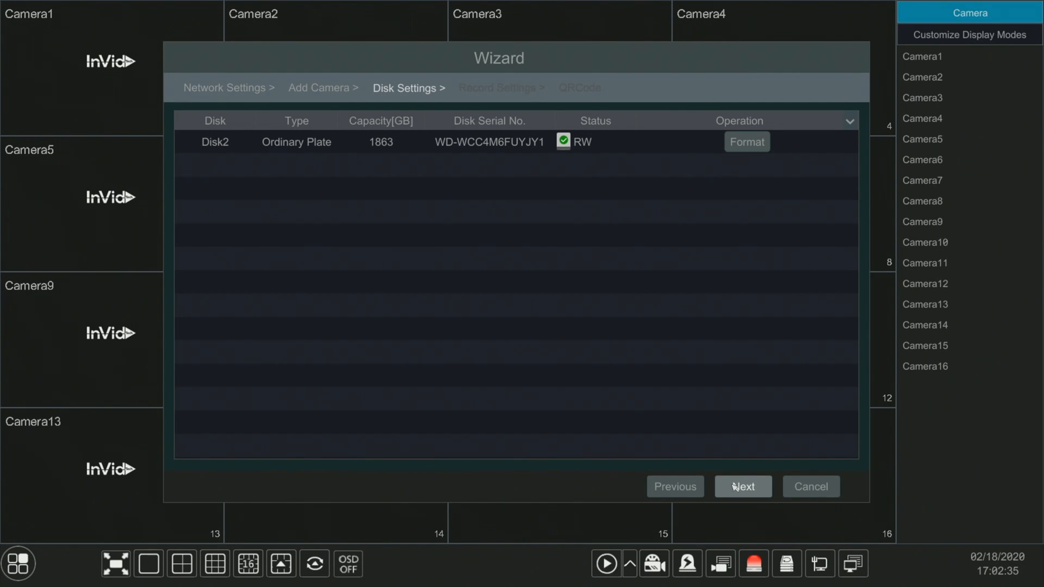
pyautogui.click(742, 486)
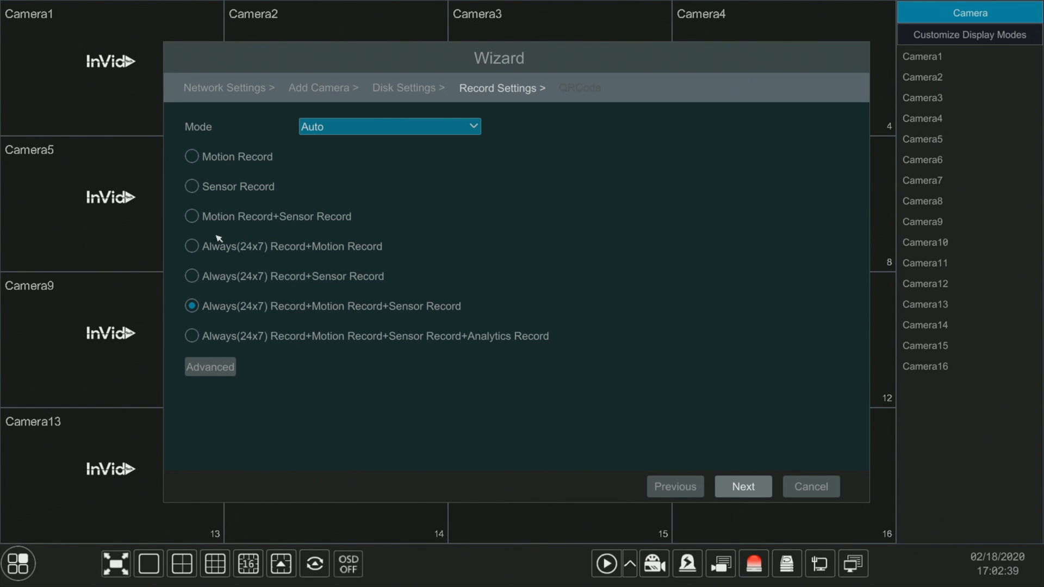
pyautogui.moveTo(203, 174)
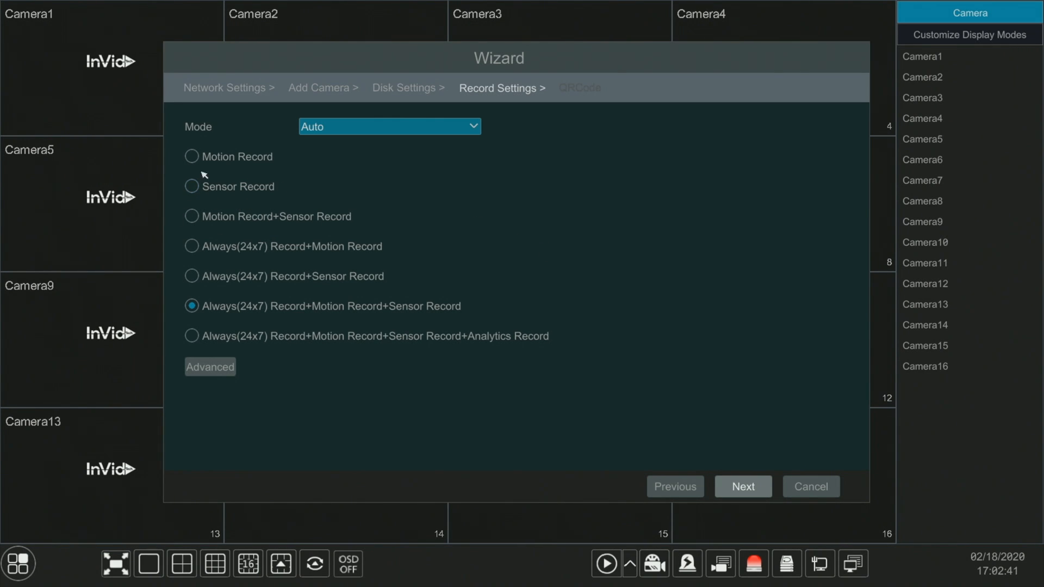
pyautogui.click(192, 157)
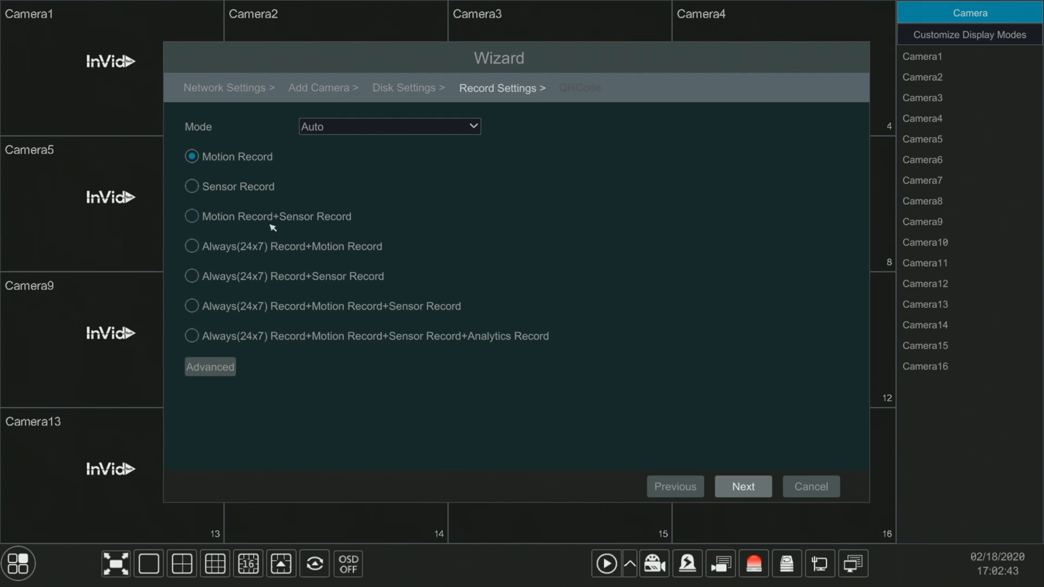
pyautogui.click(191, 246)
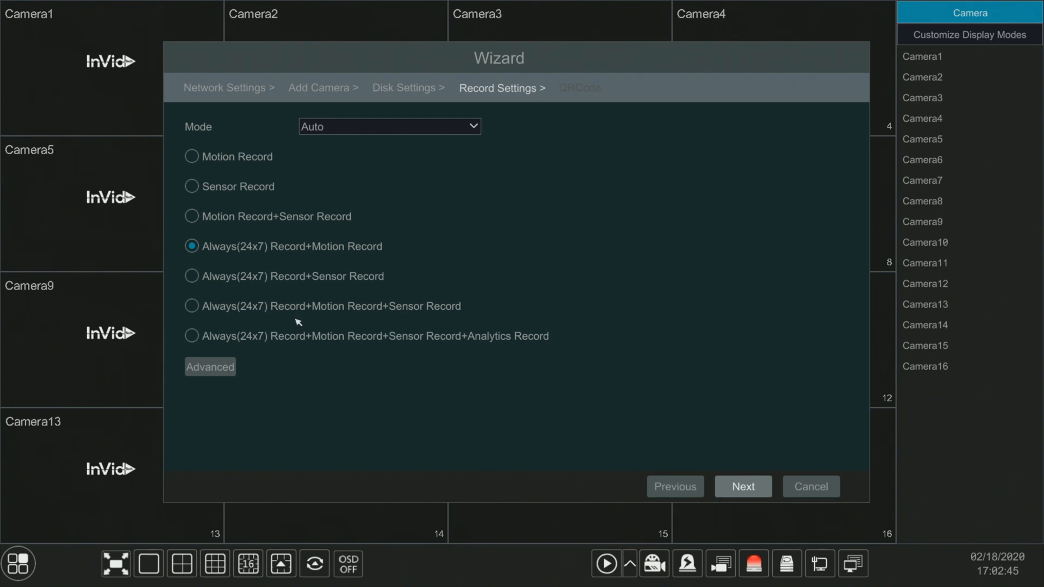
pyautogui.moveTo(347, 224)
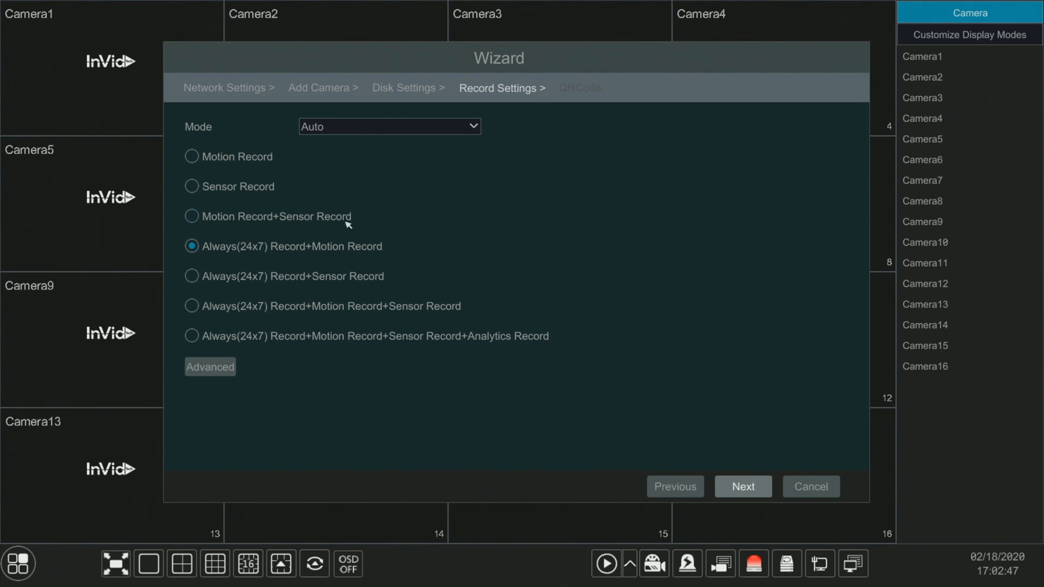
pyautogui.click(743, 486)
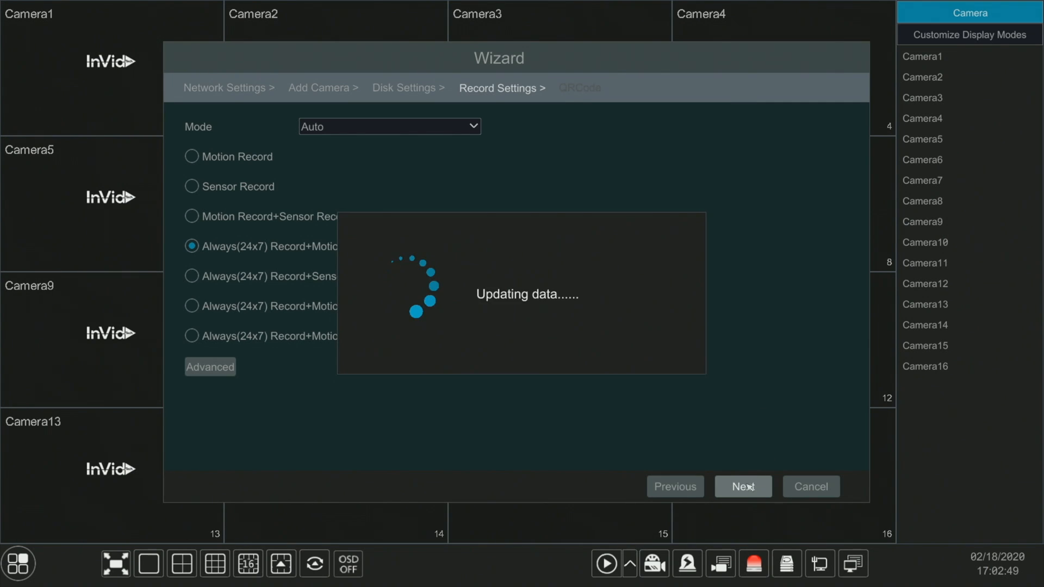
# Enable NAT for the QR code, finish the wizard and dismiss the password-change prompt with Cancel.
pyautogui.click(742, 485)
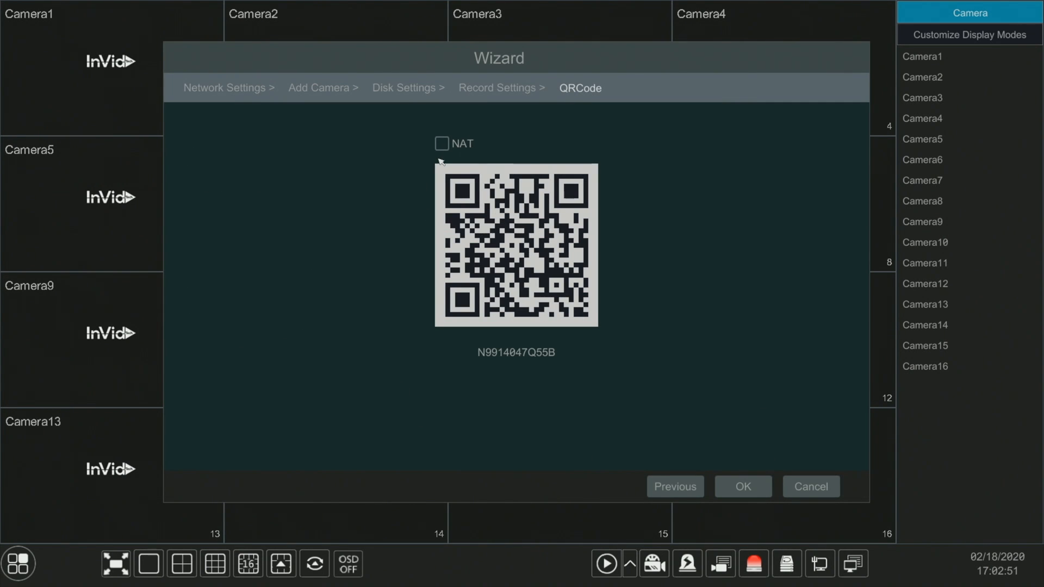
pyautogui.click(440, 144)
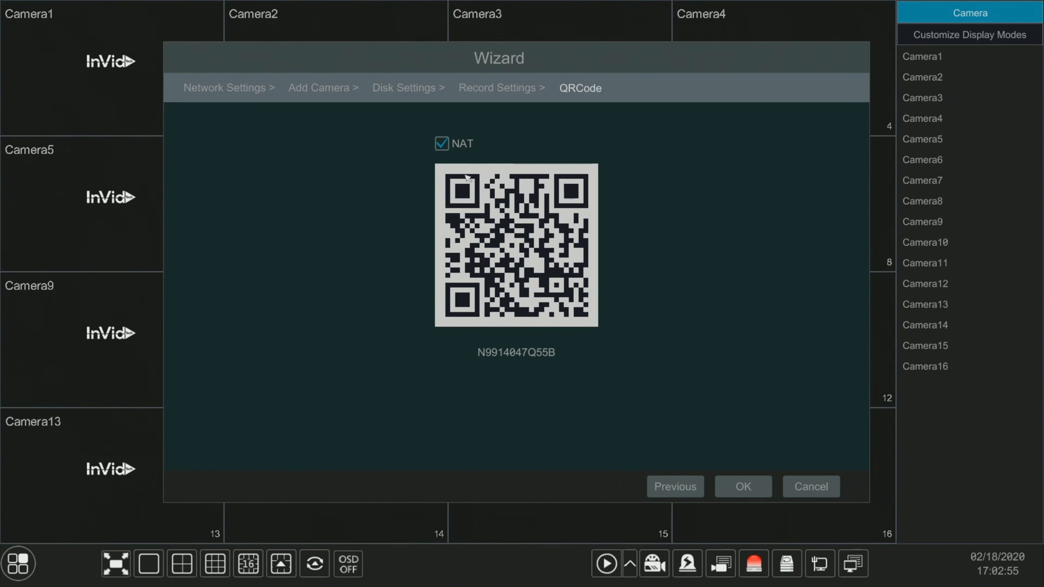
pyautogui.moveTo(659, 290)
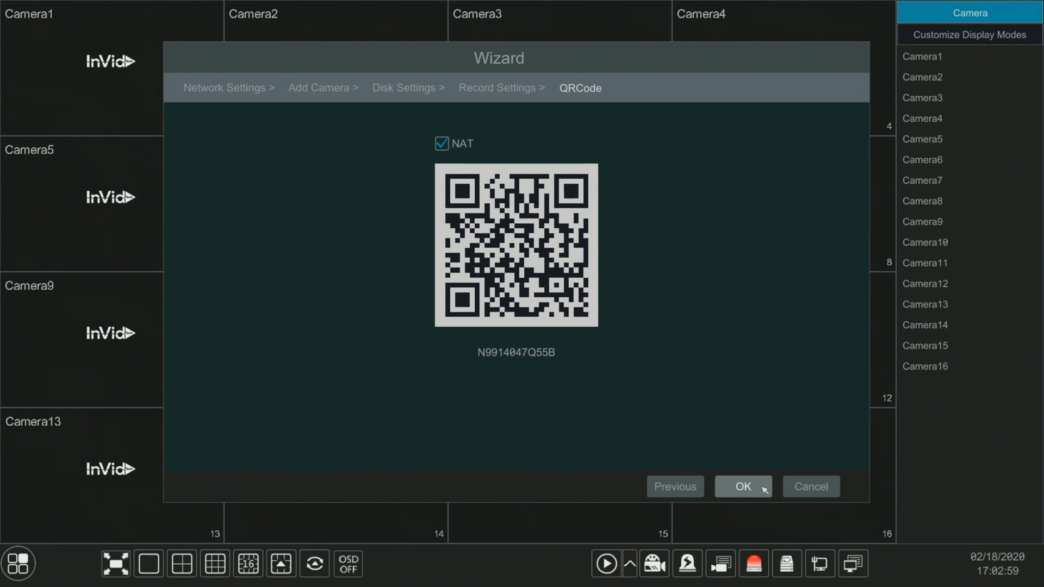
pyautogui.click(742, 486)
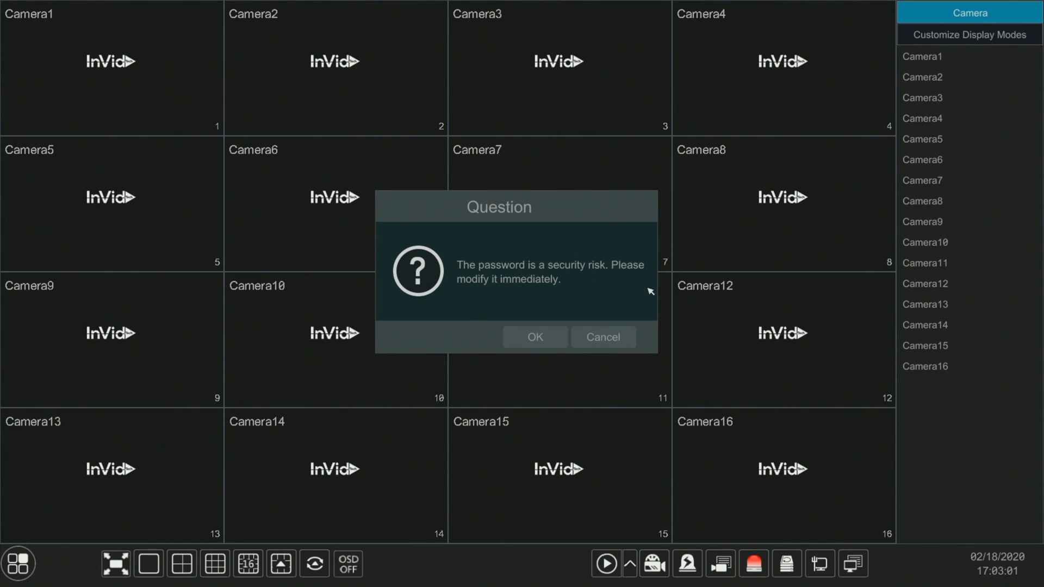
pyautogui.moveTo(498, 272)
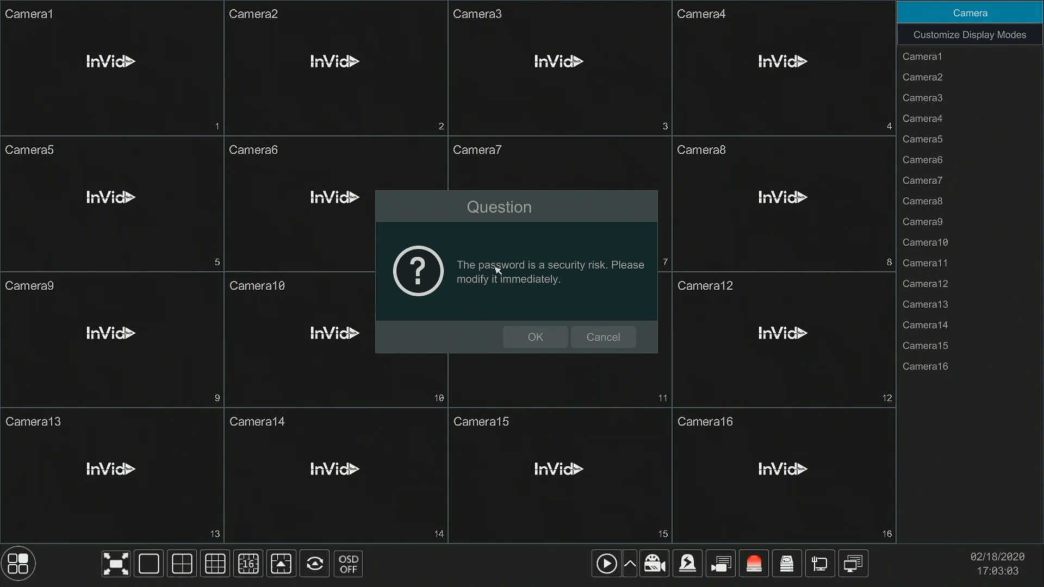
pyautogui.moveTo(662, 275)
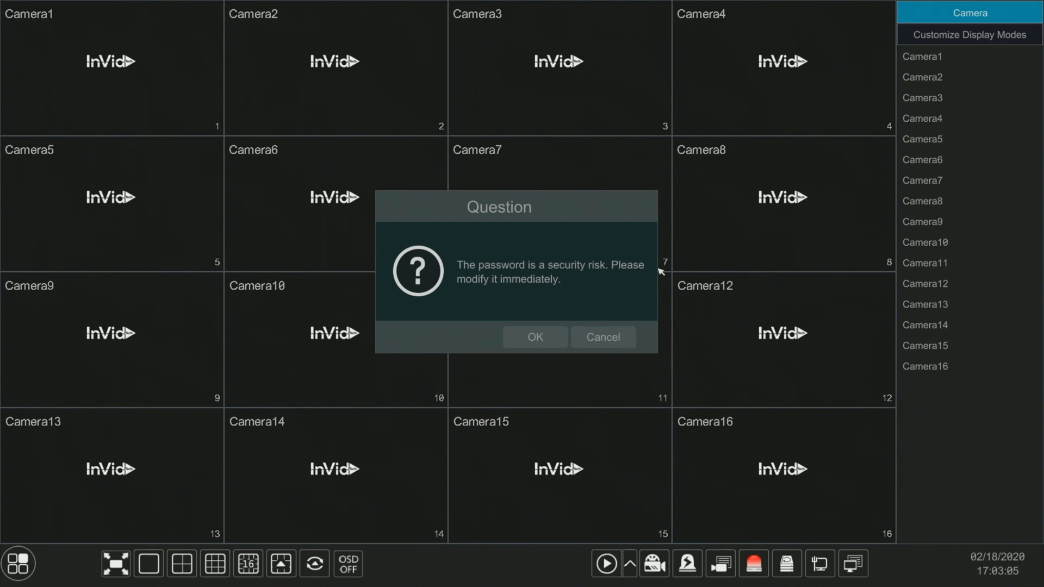
pyautogui.moveTo(539, 263)
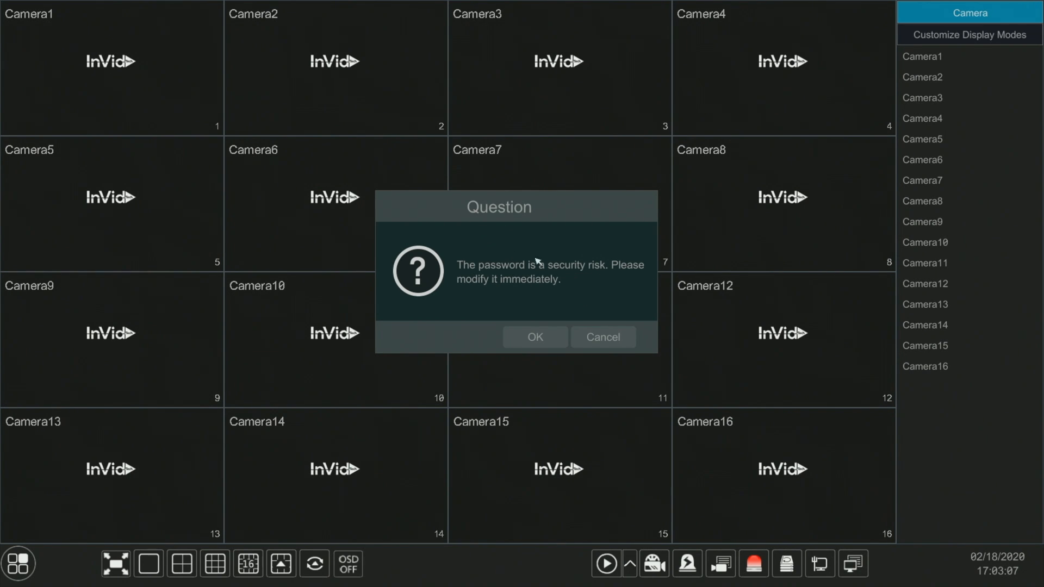
pyautogui.click(535, 336)
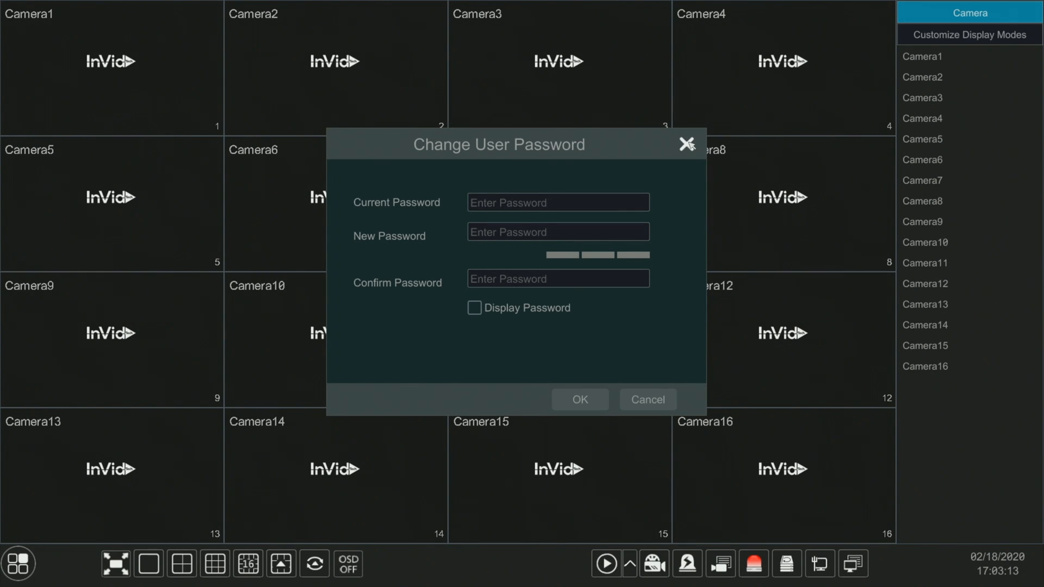
pyautogui.click(685, 144)
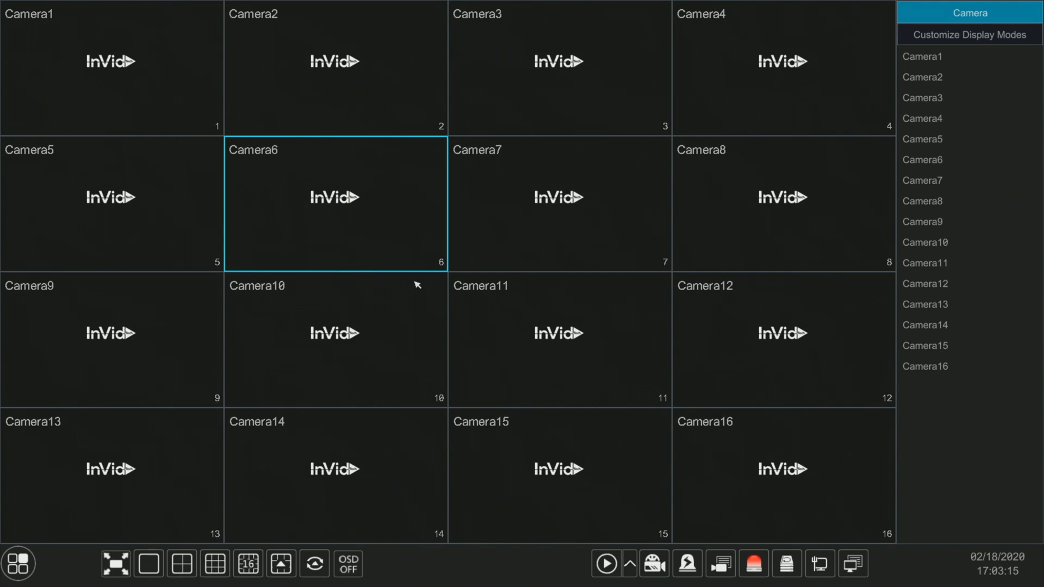
# Show the NAT page under Settings > Network TCP/IP with NAT enabled and the device QR code.
pyautogui.click(19, 565)
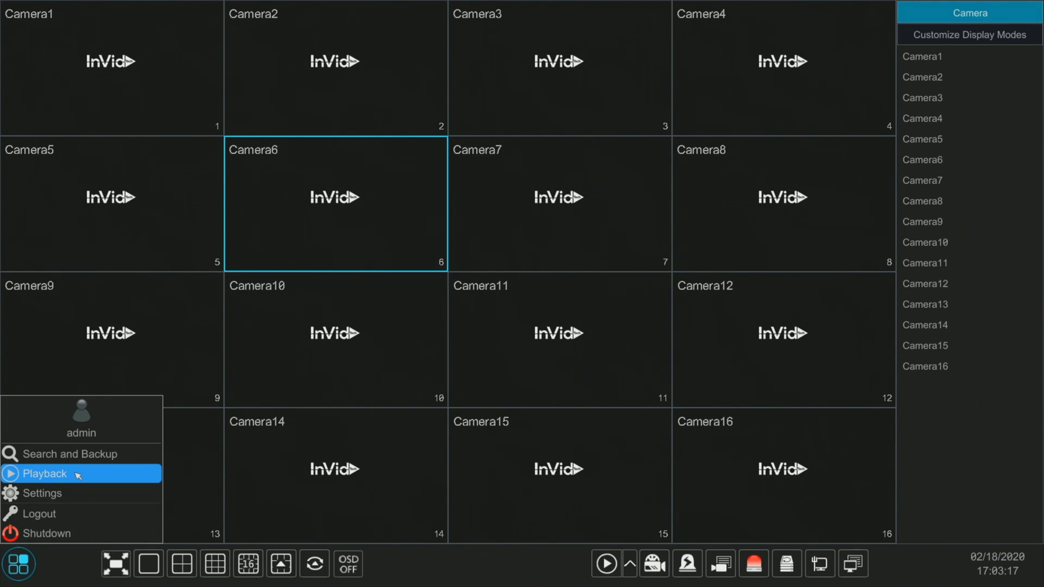
pyautogui.click(42, 493)
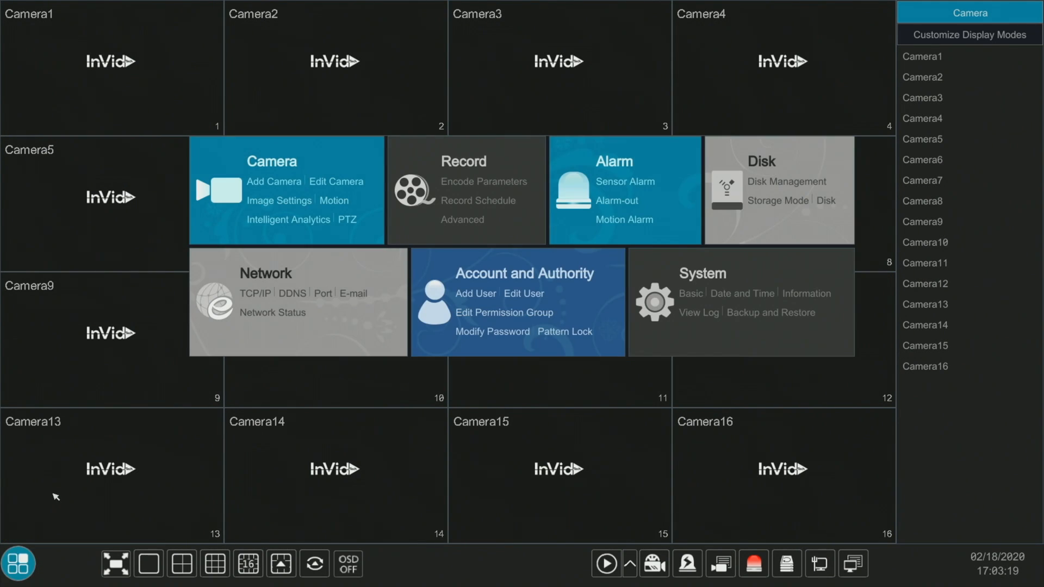
pyautogui.moveTo(269, 182)
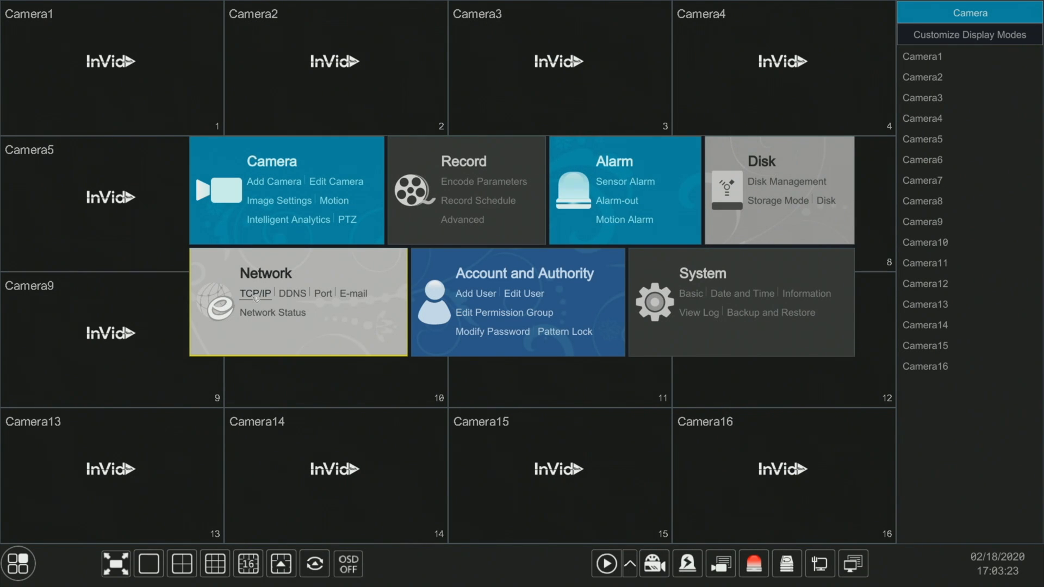
pyautogui.click(256, 293)
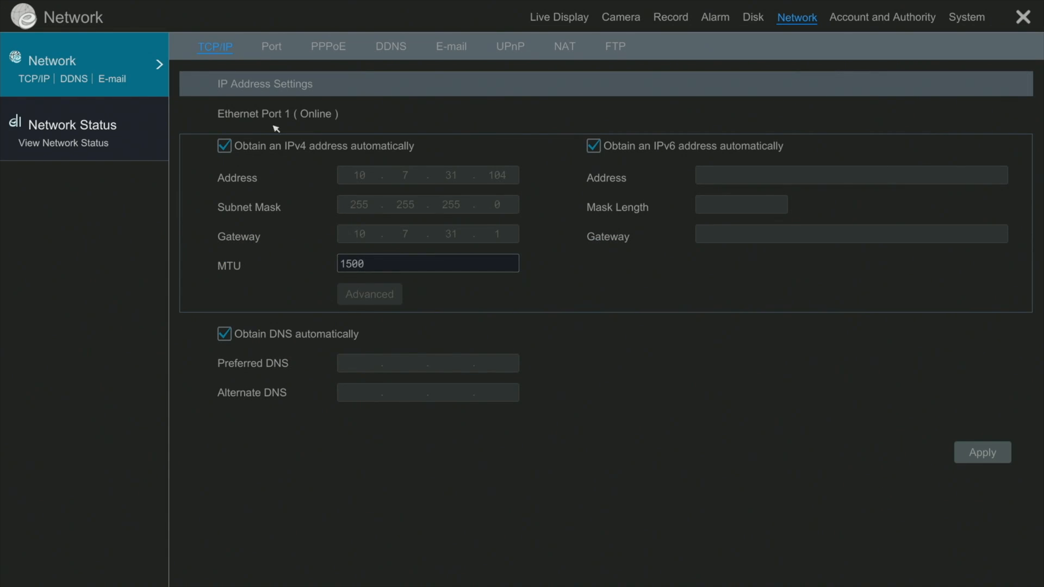
pyautogui.moveTo(314, 115)
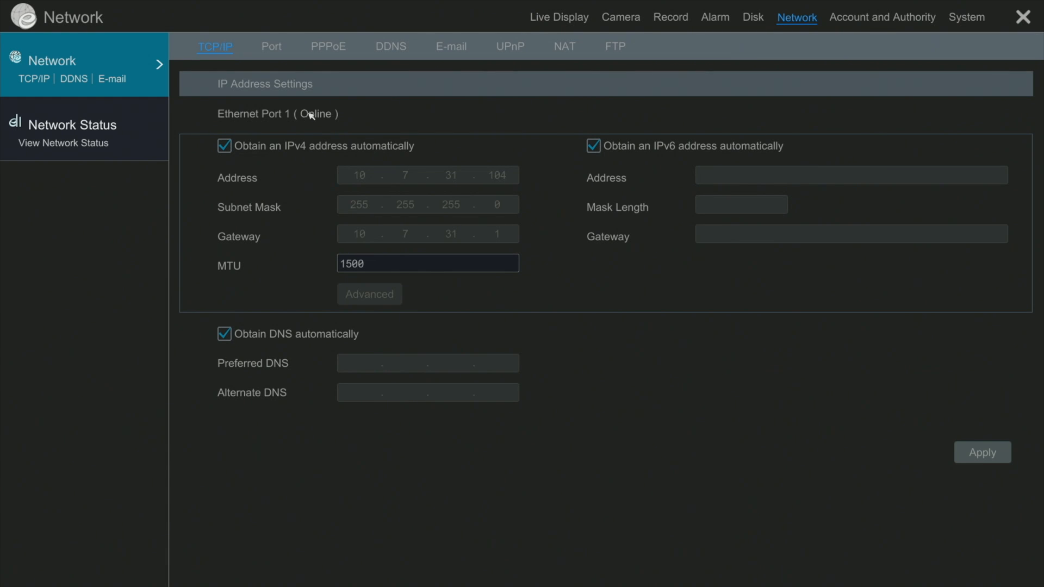
pyautogui.moveTo(366, 126)
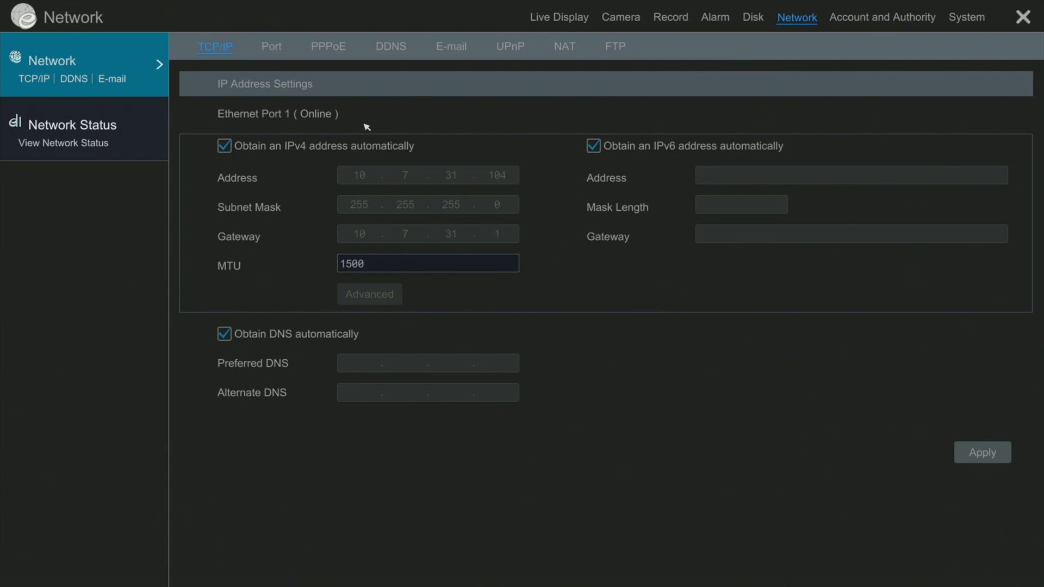
pyautogui.moveTo(570, 48)
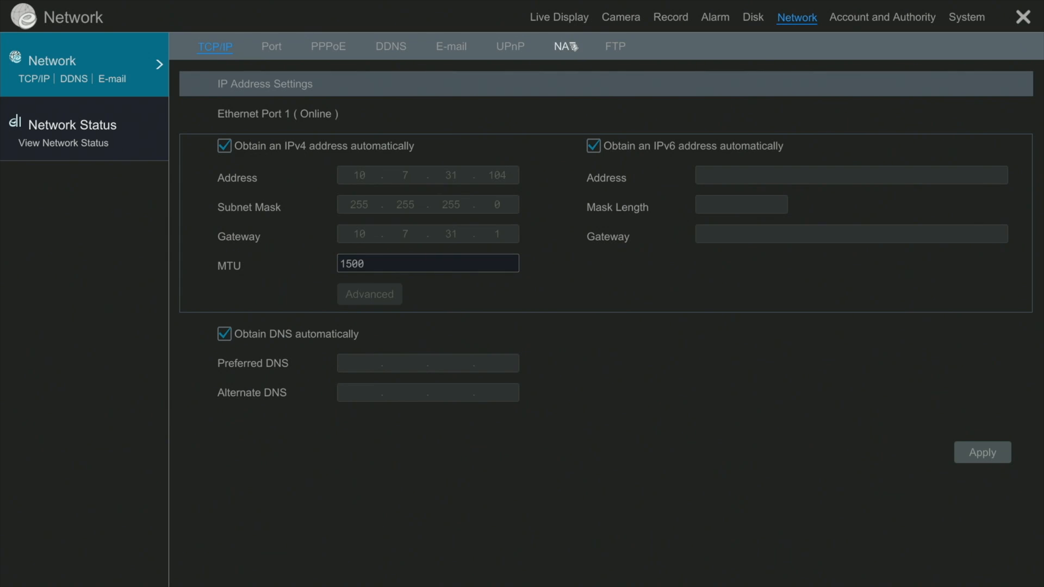
pyautogui.click(562, 47)
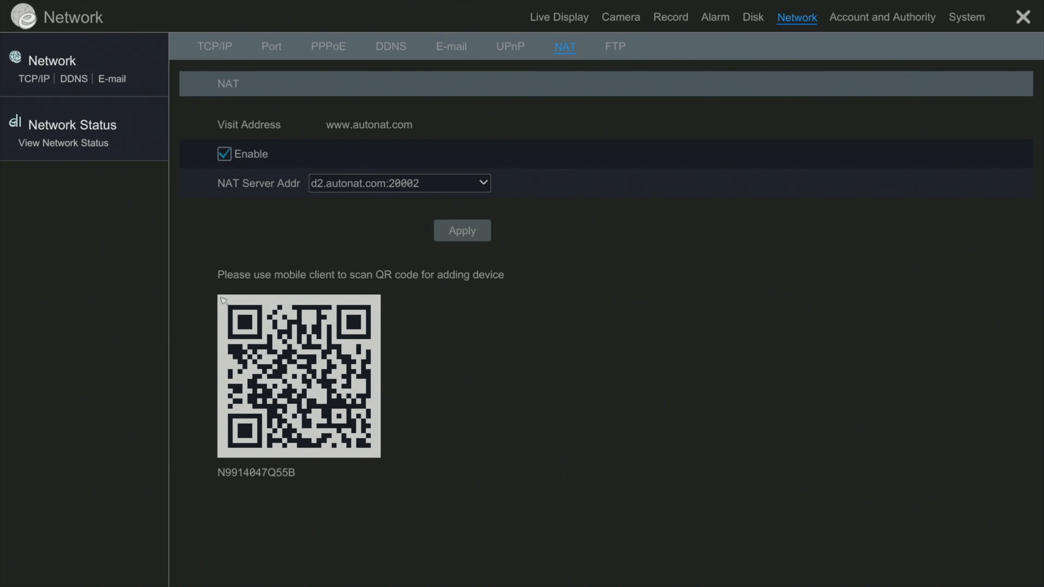
pyautogui.moveTo(494, 397)
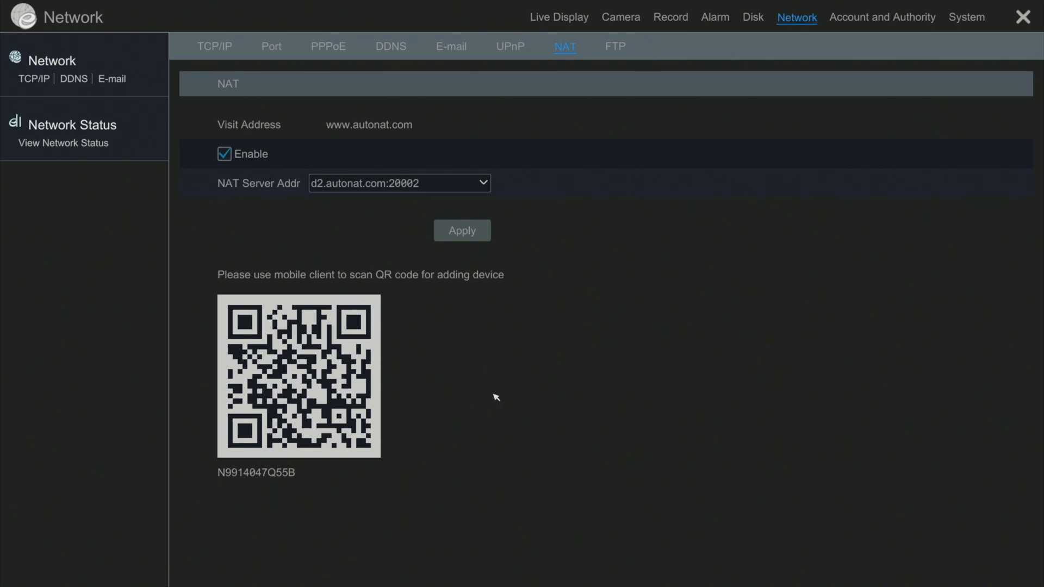
pyautogui.moveTo(373, 362)
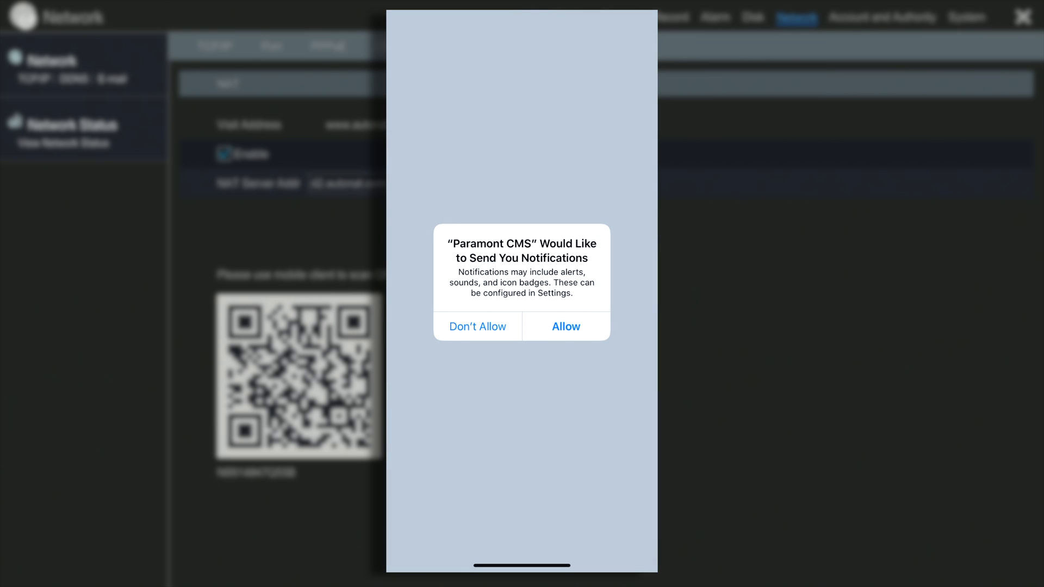
# Answer the notification permission alert and agree to the Privacy Statement to reach the Server List.
pyautogui.click(566, 326)
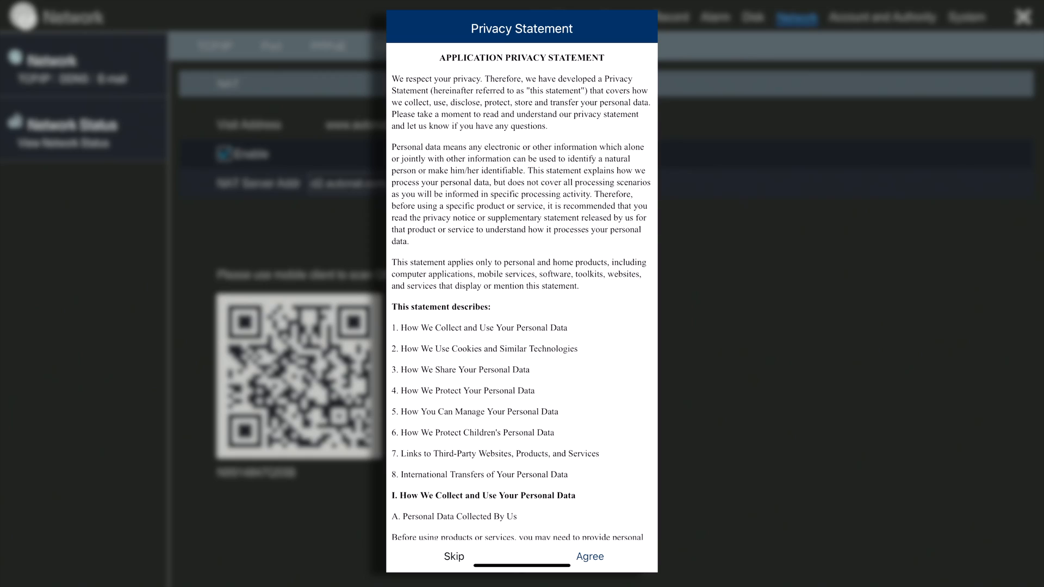
pyautogui.scroll(-3)
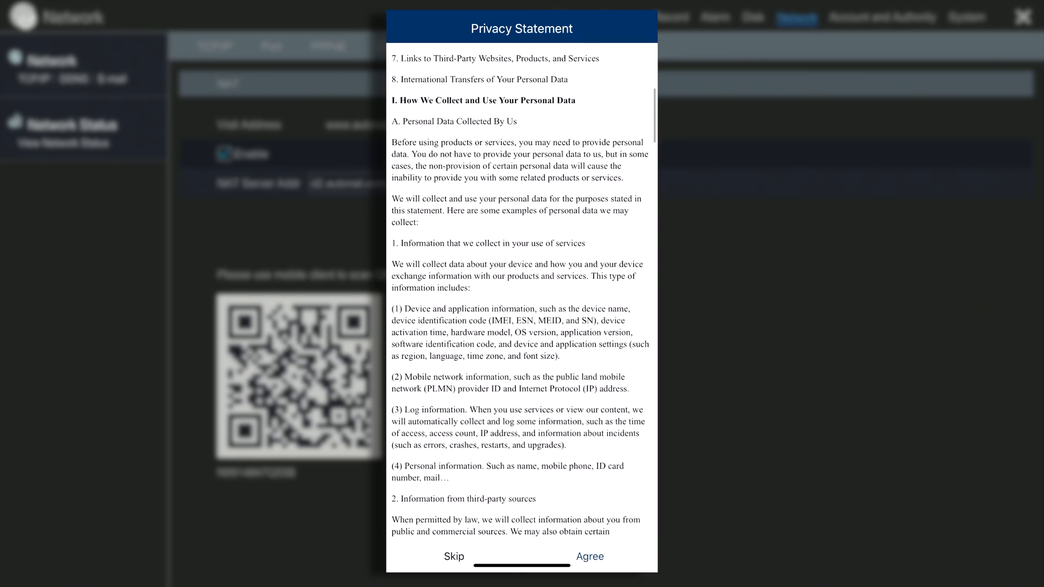
pyautogui.scroll(-3)
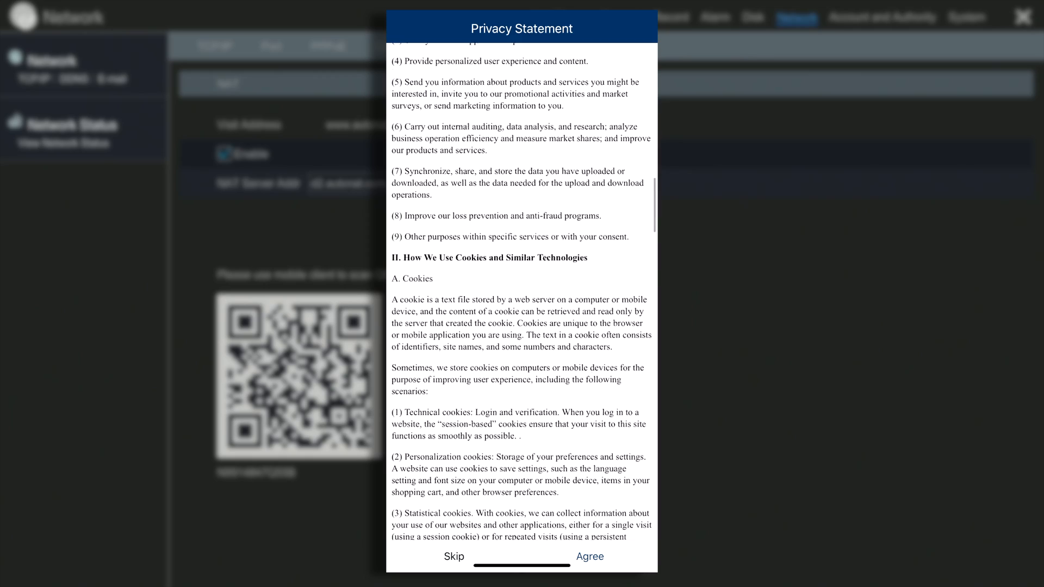
pyautogui.click(590, 556)
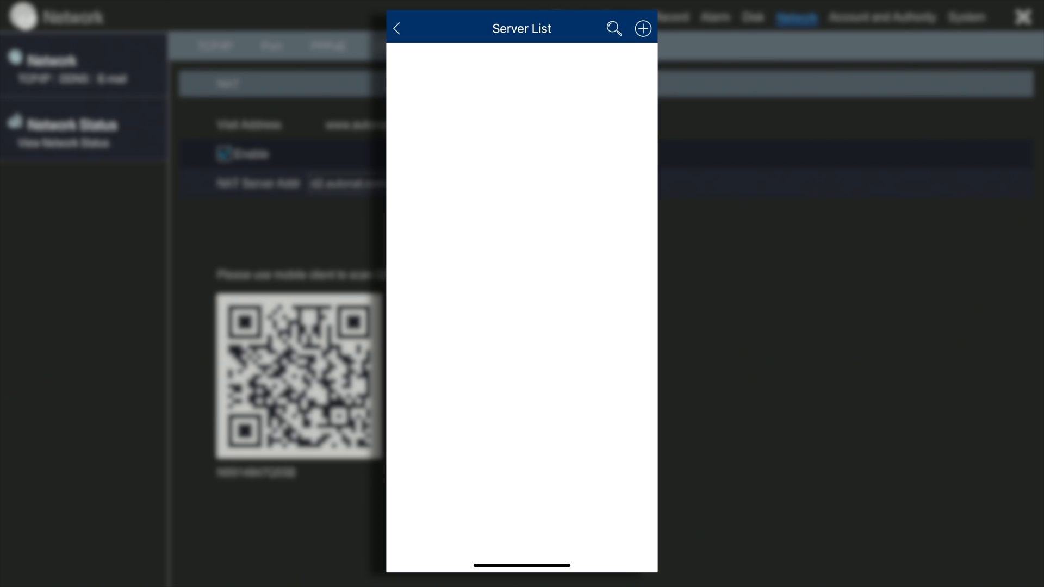
# Add a new device from Server List and start the QR scan for the IP/DDNS/SN field.
pyautogui.click(641, 27)
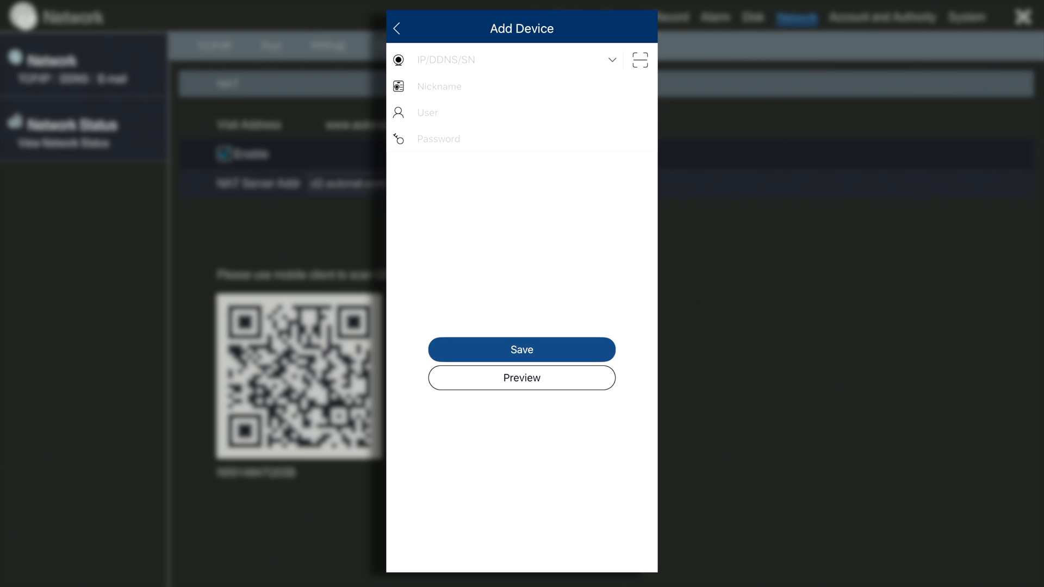
pyautogui.click(638, 60)
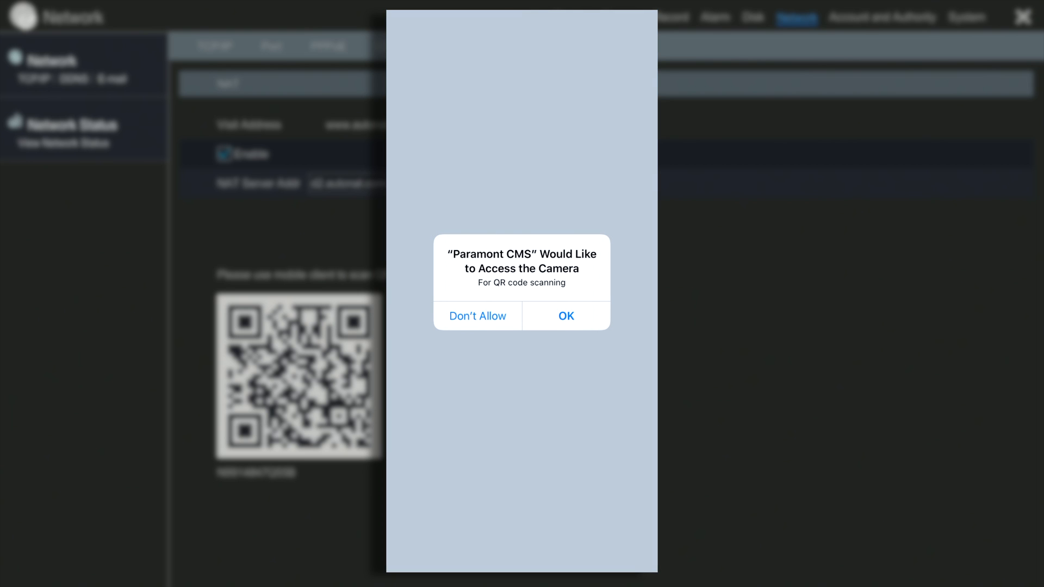